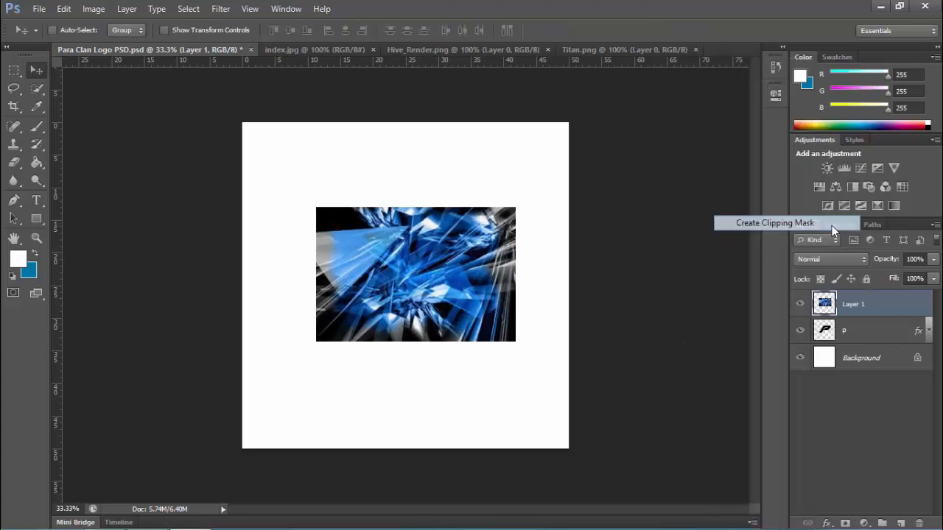
Clip the blue crystal texture Layer 1 into the P letter.
{"action": "left_click", "coordinate": [775, 222]}
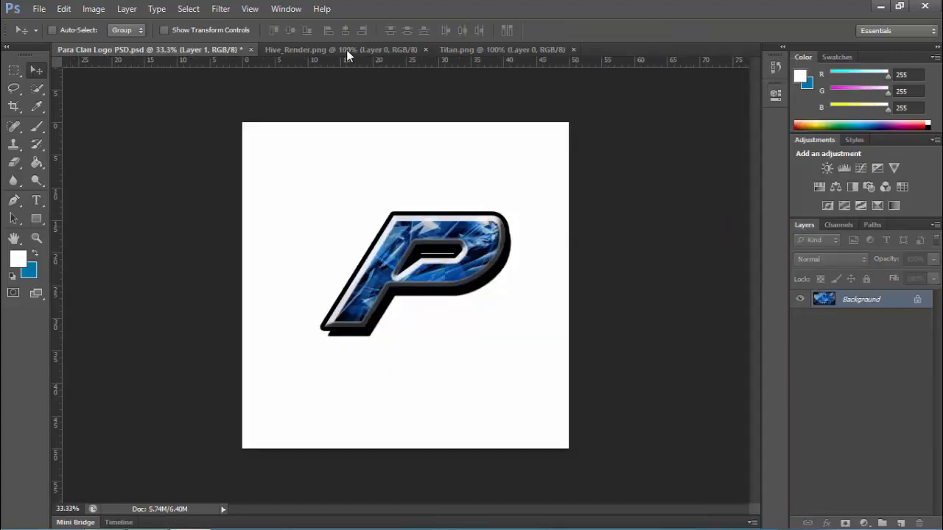
Bring in the soldier render behind the P and erase his legs below it.
{"action": "left_click", "coordinate": [502, 50]}
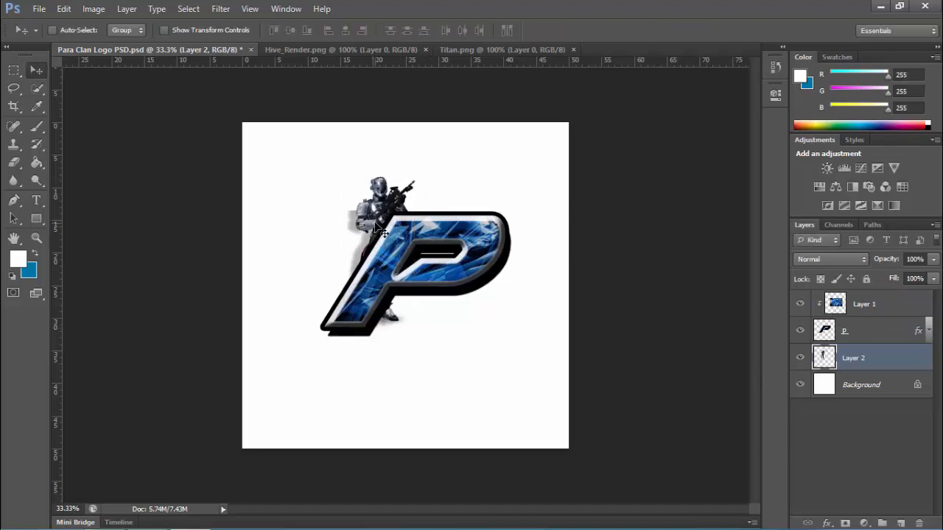
{"action": "left_click", "coordinate": [13, 162]}
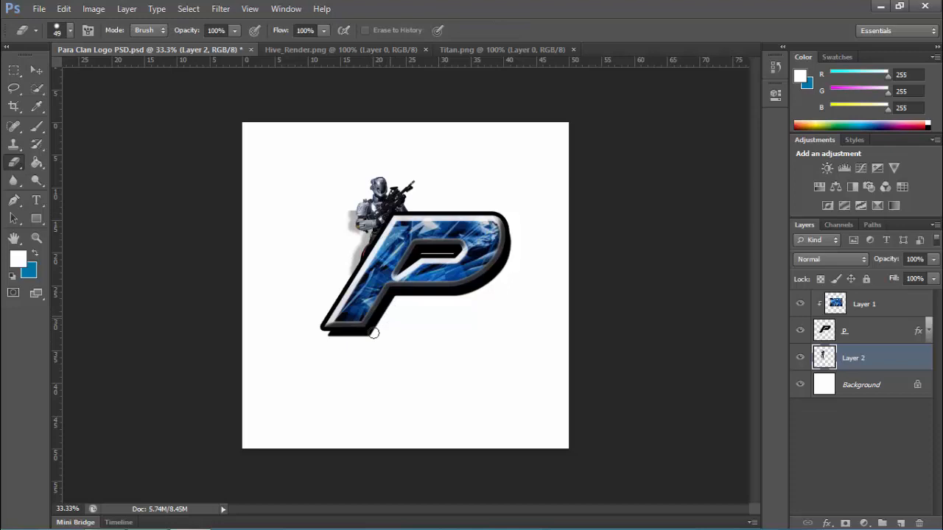
{"action": "left_click", "coordinate": [36, 70]}
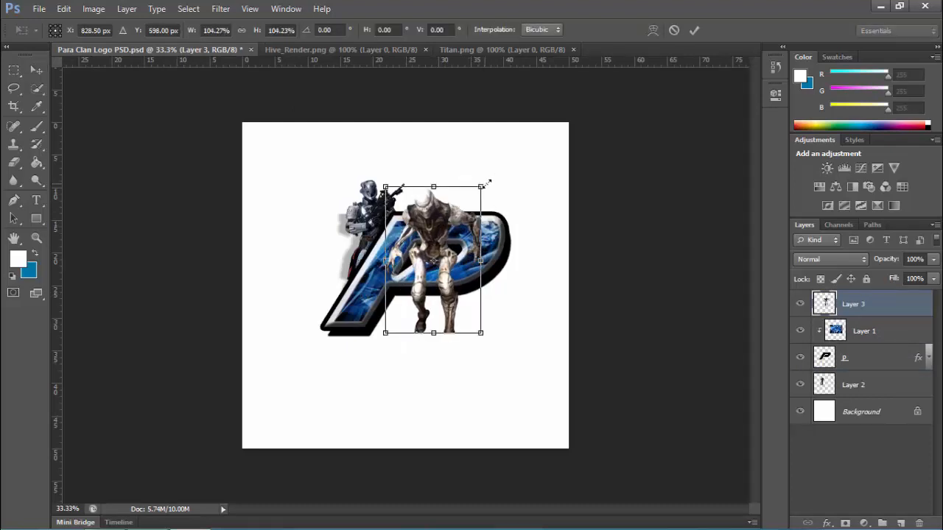
Enlarge the alien Titan render with Free Transform and position it over the P.
{"action": "left_click_drag", "start_coordinate": [485, 186], "coordinate": [494, 175]}
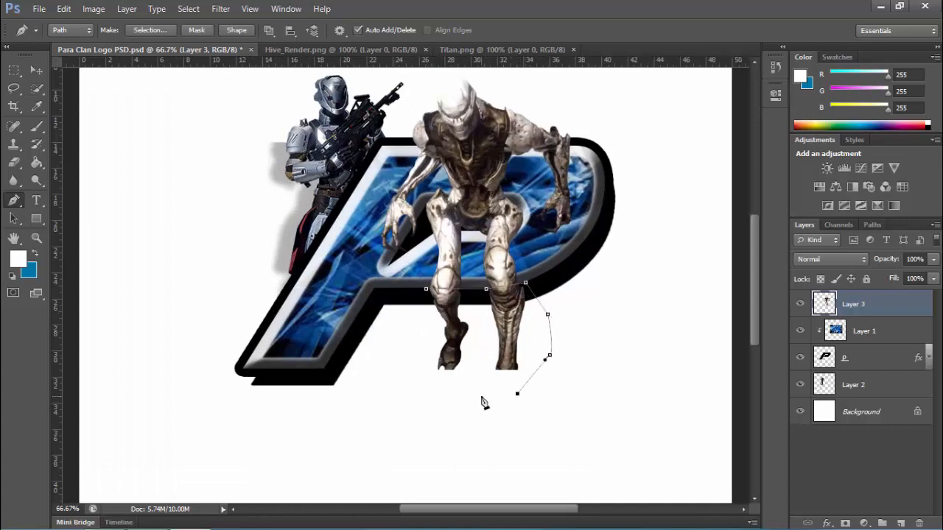
Turn the traced alien-leg path into a selection with no feathering.
{"action": "left_click", "coordinate": [150, 30]}
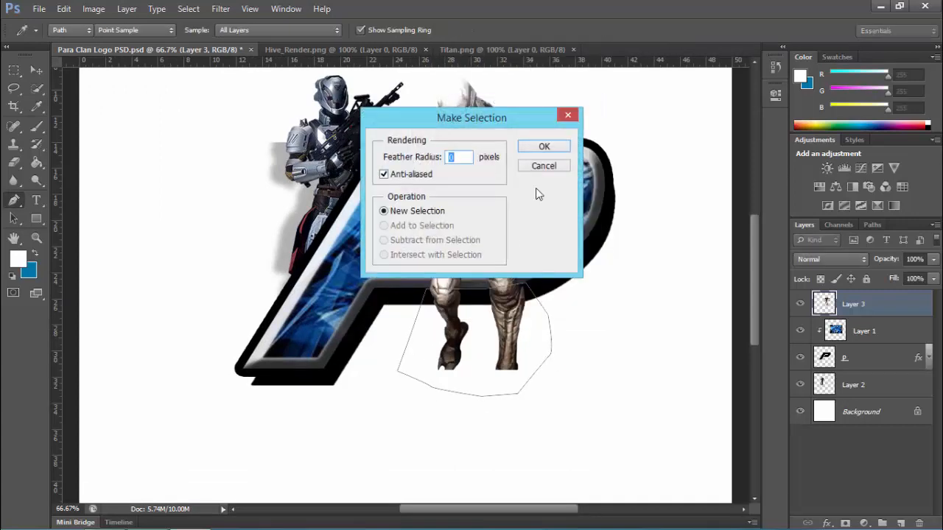
{"action": "left_click", "coordinate": [543, 146]}
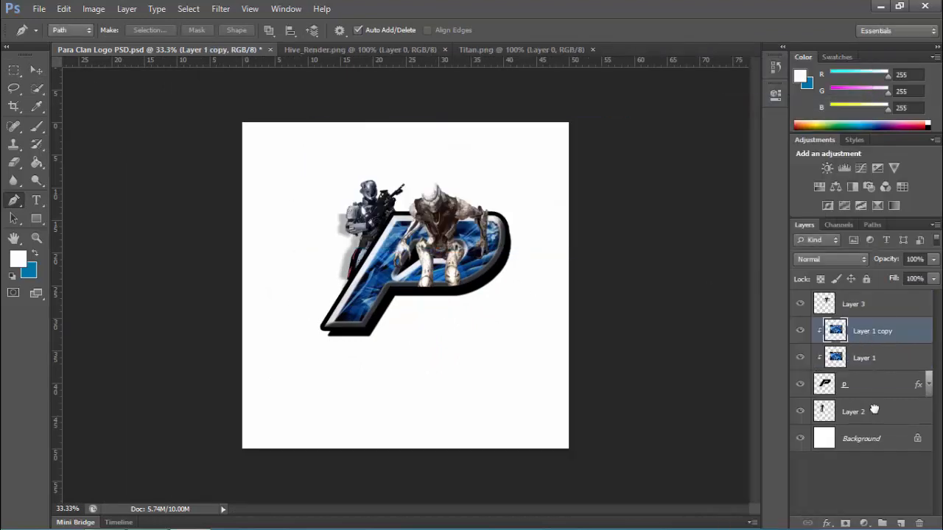
Move the crystal texture copy above Background and fade it to 34% opacity.
{"action": "left_click_drag", "start_coordinate": [872, 331], "coordinate": [860, 412]}
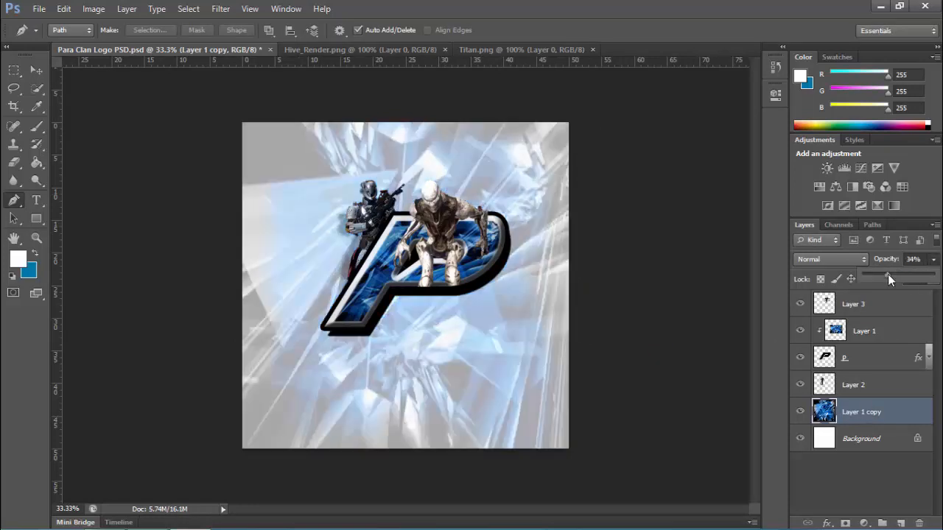
{"action": "left_click_drag", "start_coordinate": [888, 274], "coordinate": [884, 275]}
{"action": "type", "text": "MYST"}
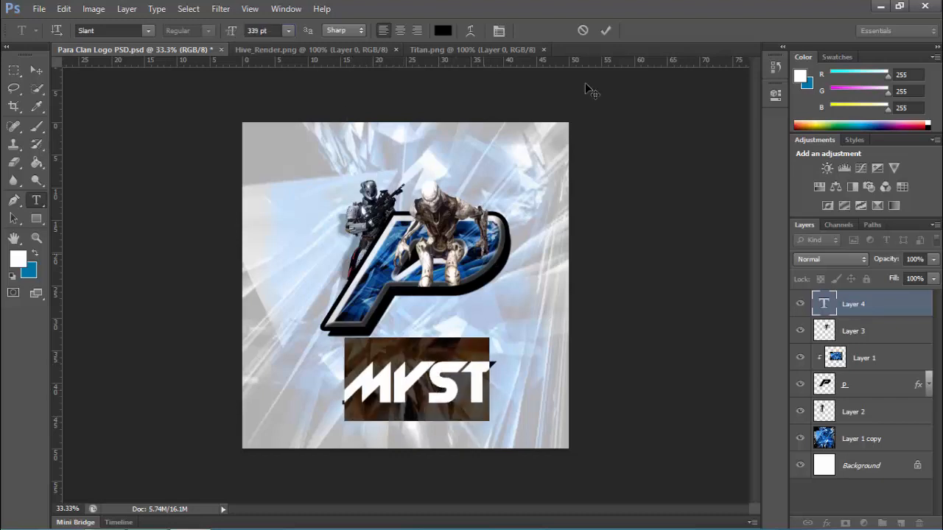
Commit the MYST text and clip a crystal texture copy into it.
{"action": "left_click", "coordinate": [605, 30]}
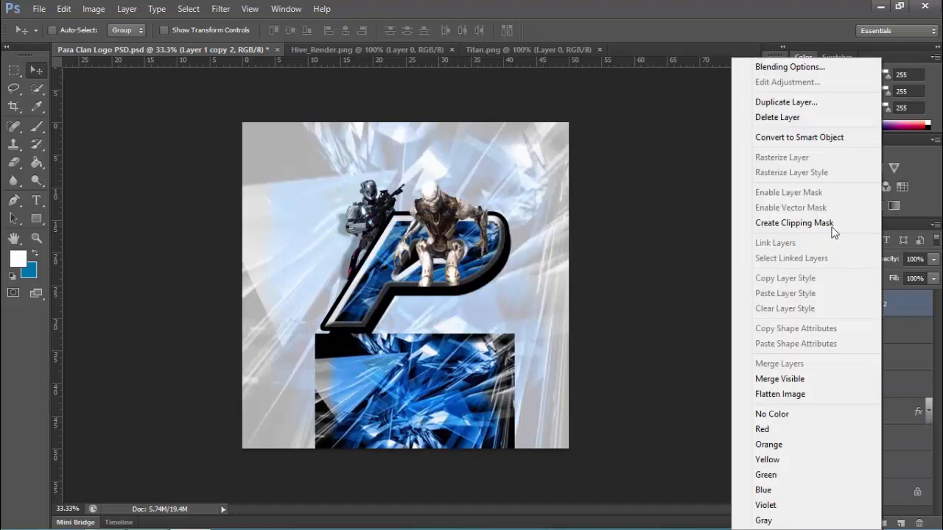
{"action": "left_click", "coordinate": [790, 66]}
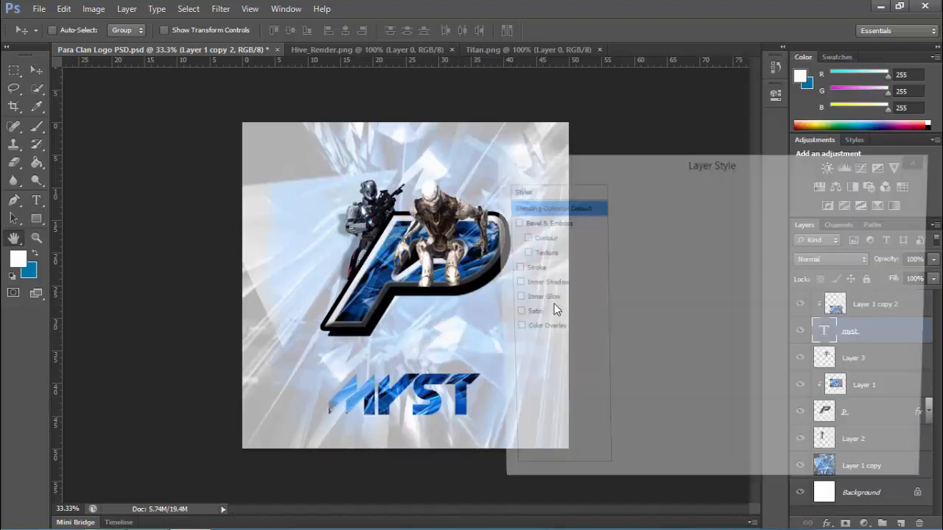
Apply a black stroke, inner shadow and other glow/shadow effects to MYST.
{"action": "left_click", "coordinate": [528, 267]}
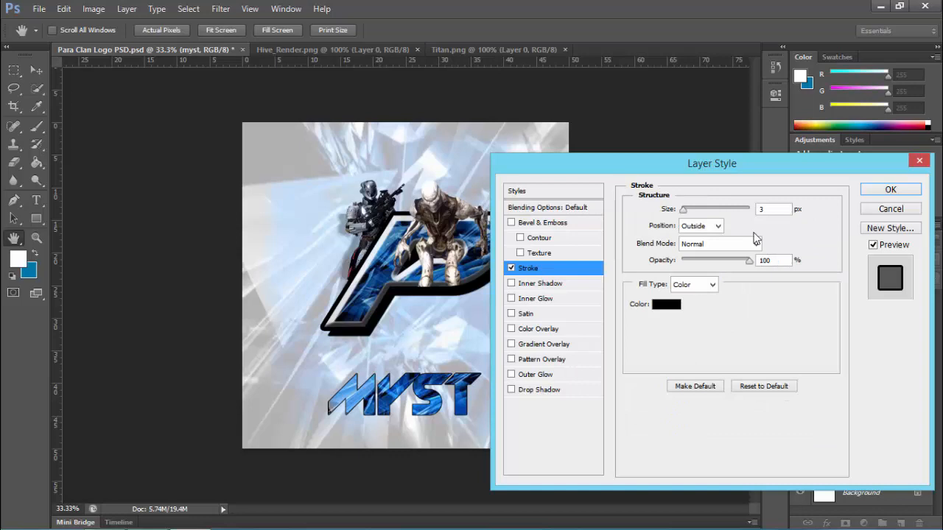
{"action": "left_click", "coordinate": [511, 283]}
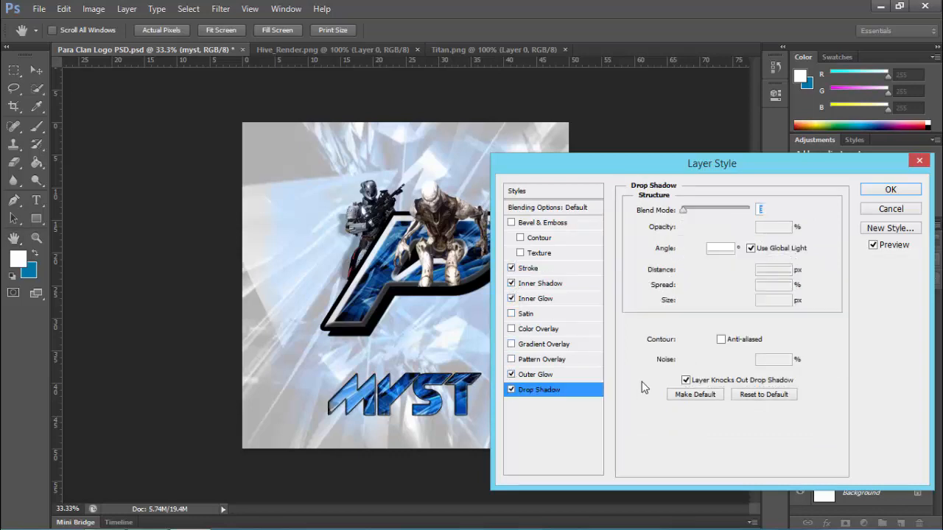
{"action": "left_click", "coordinate": [889, 190]}
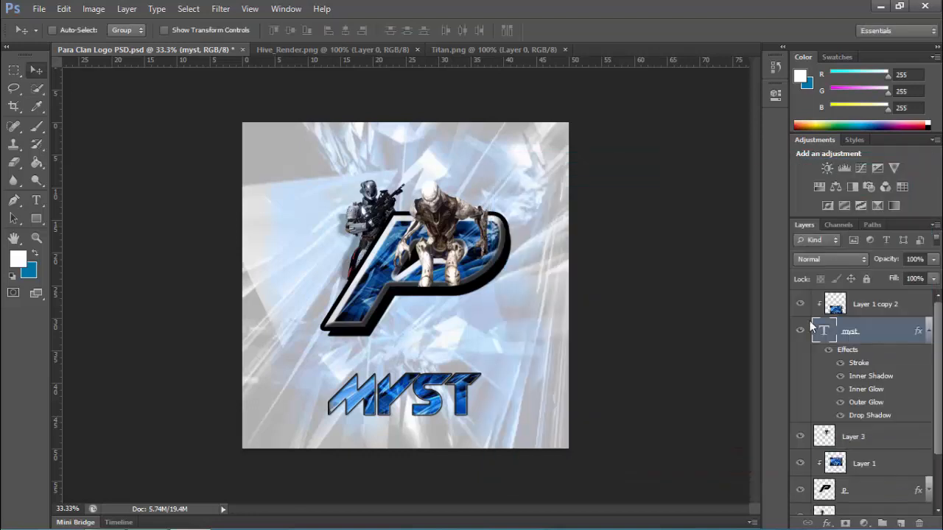